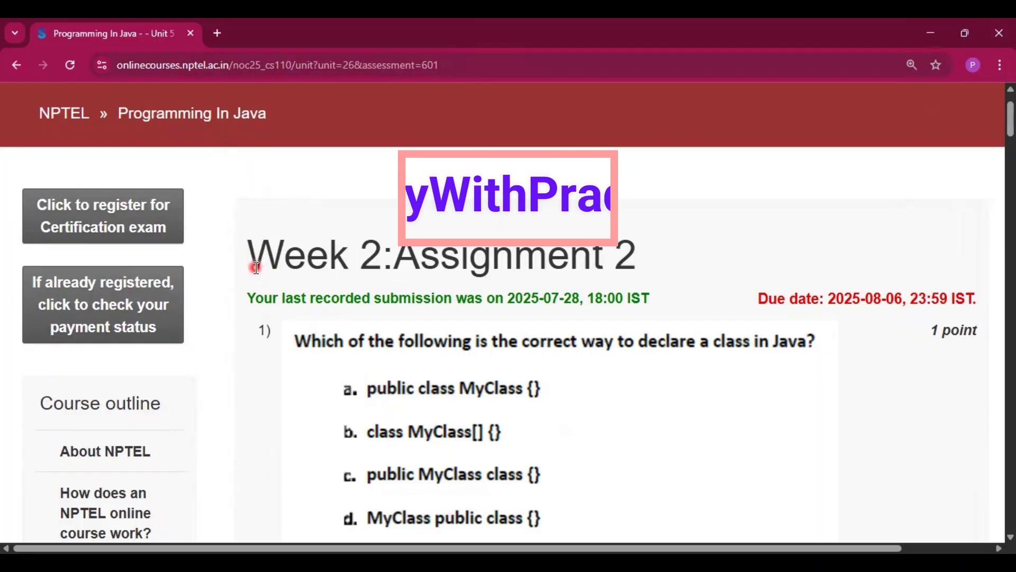
Step: Bring question 1 into view with option a, public class MyClass {}, selected
double_click(300, 254)
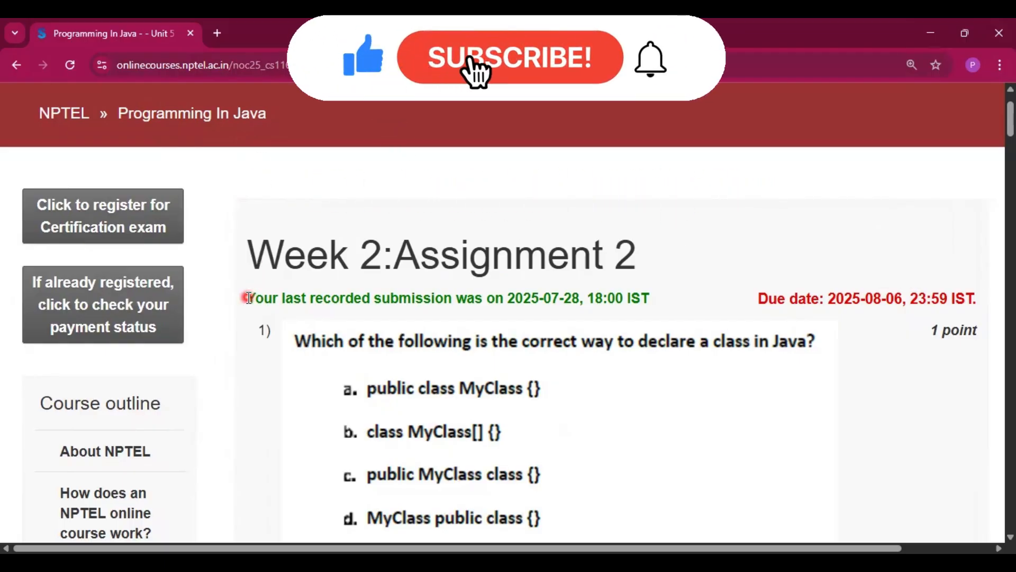
click(509, 57)
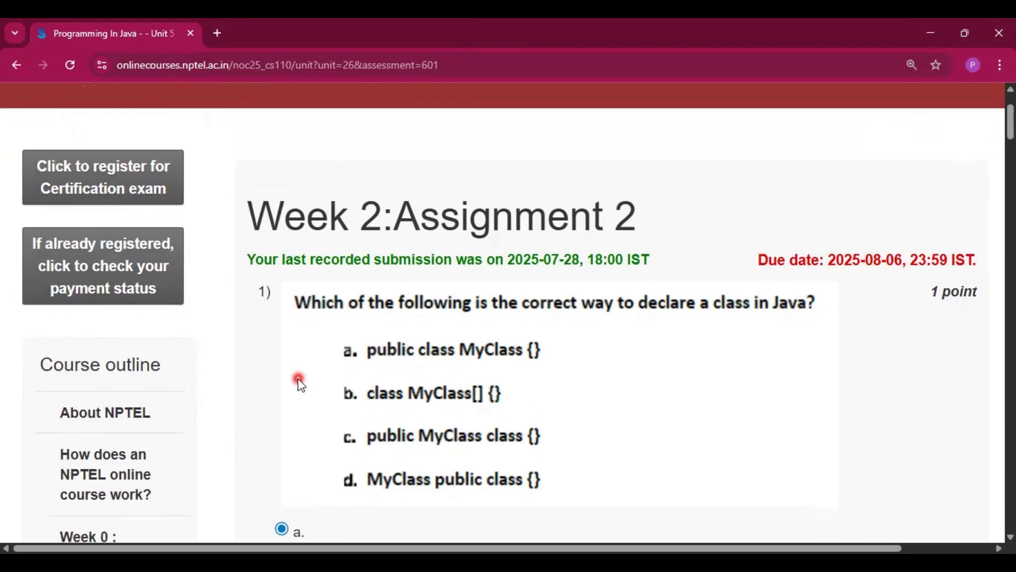
Step: Answer the VarPrint output question 2 with option d, 99 99 187
scroll(down, 3)
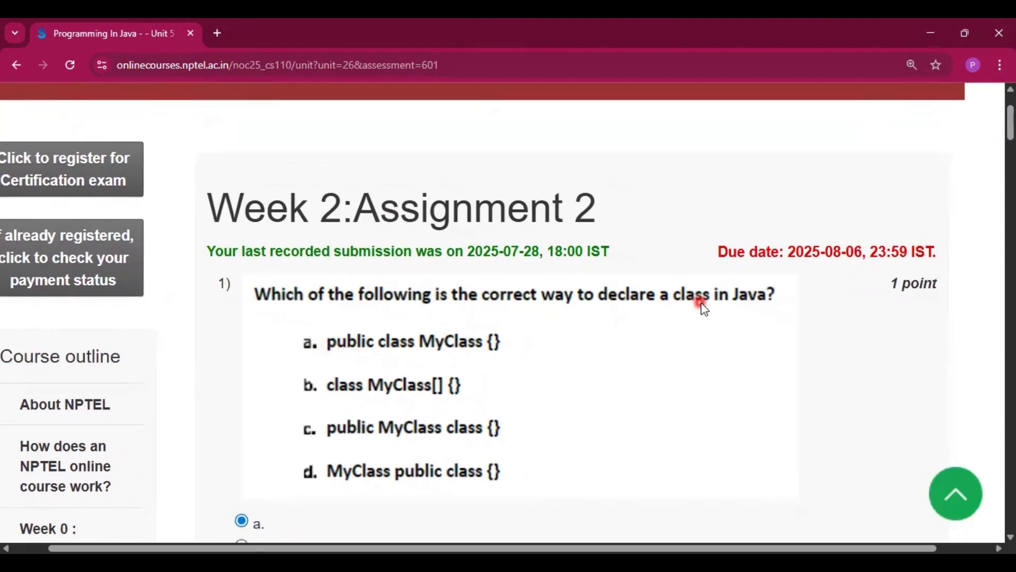
scroll(down, 3)
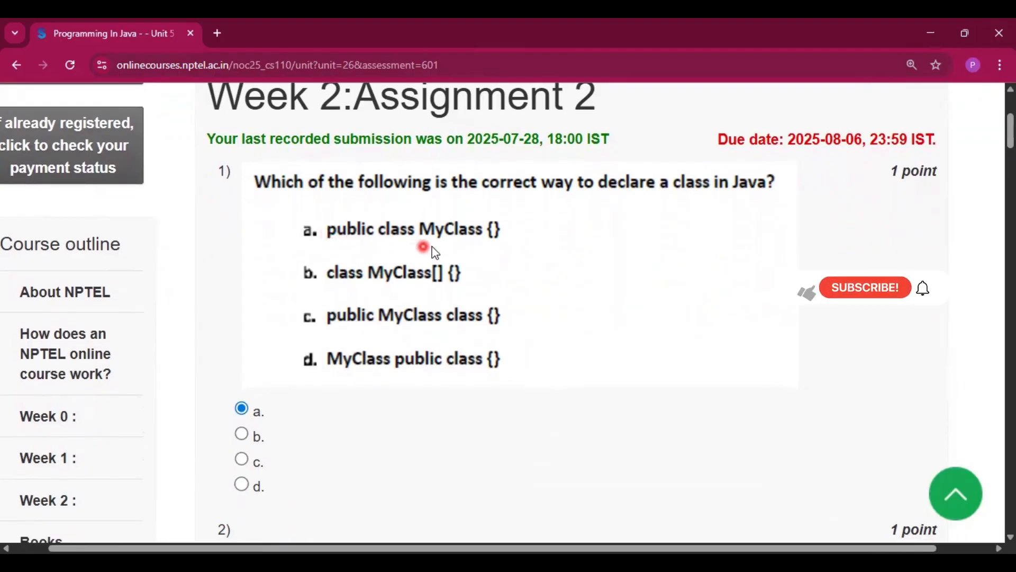
scroll(down, 3)
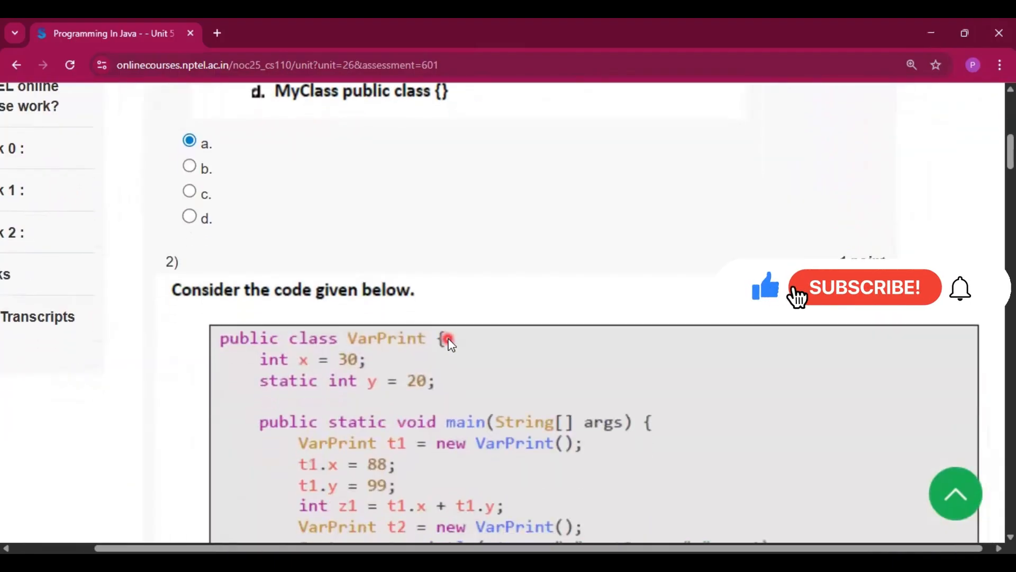
scroll(down, 3)
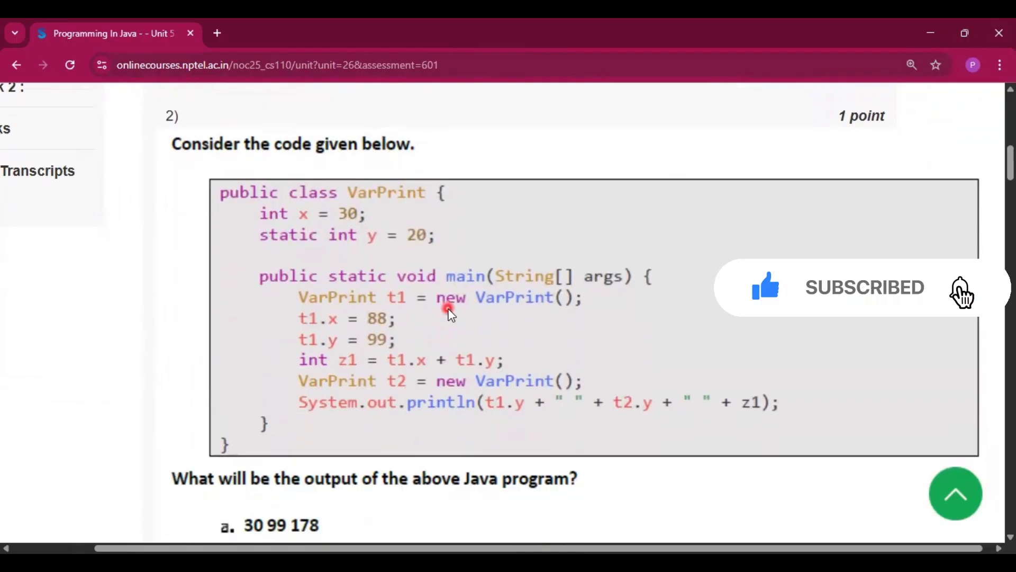
scroll(down, 3)
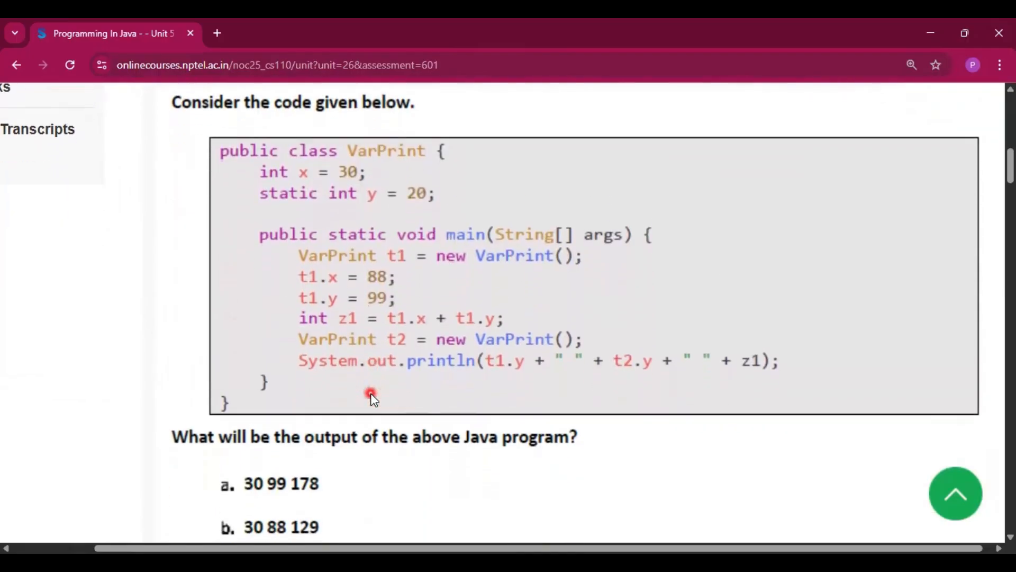
scroll(down, 3)
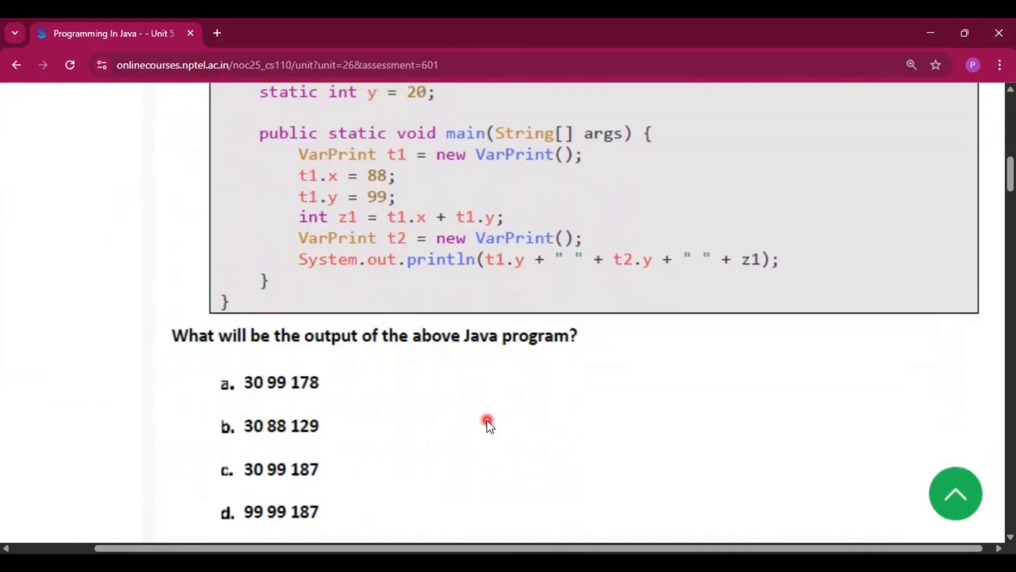
scroll(down, 3)
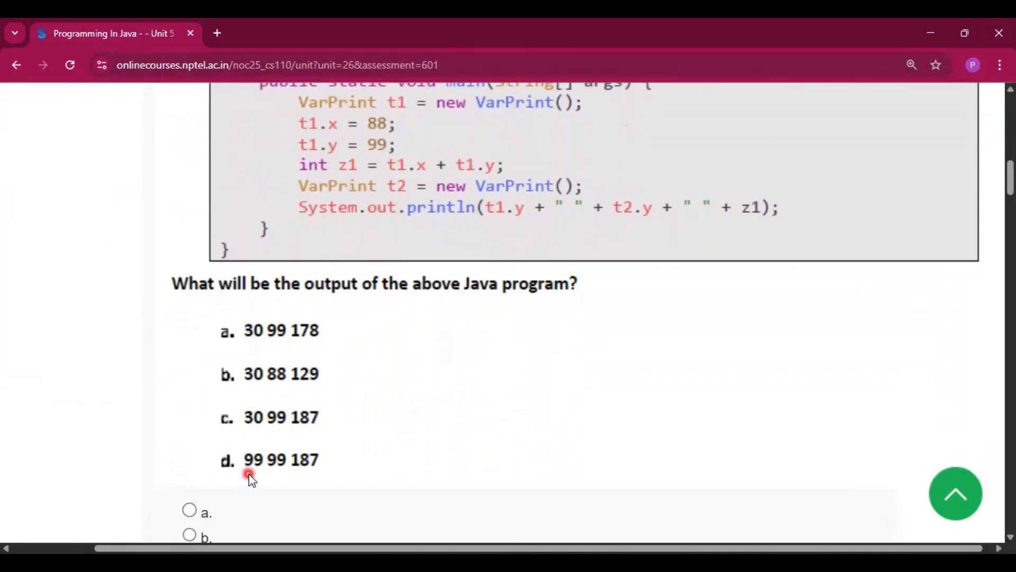
click(188, 451)
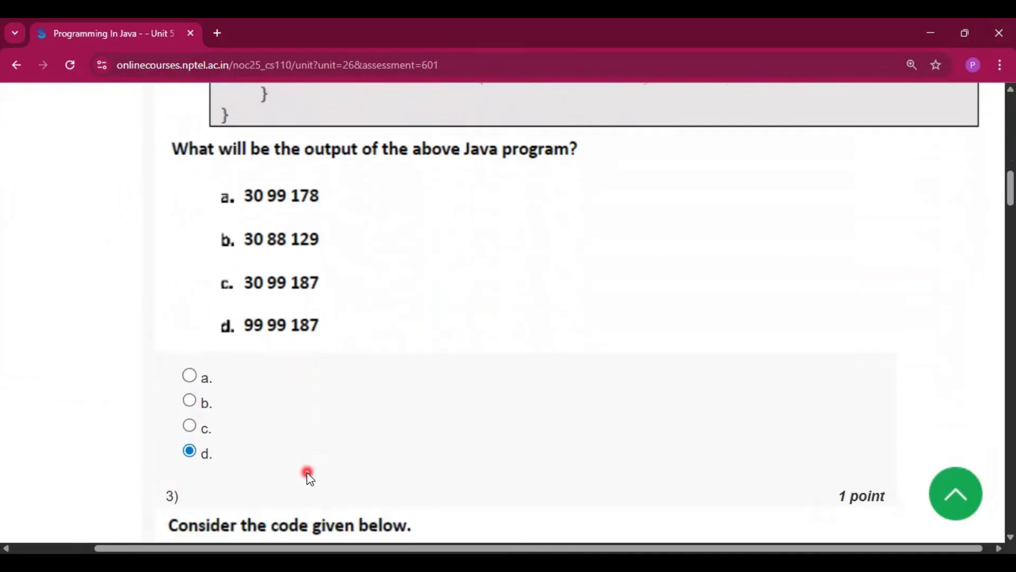
Step: Mark option d for question 3's output, then bring question 4 ('this') into view
scroll(down, 3)
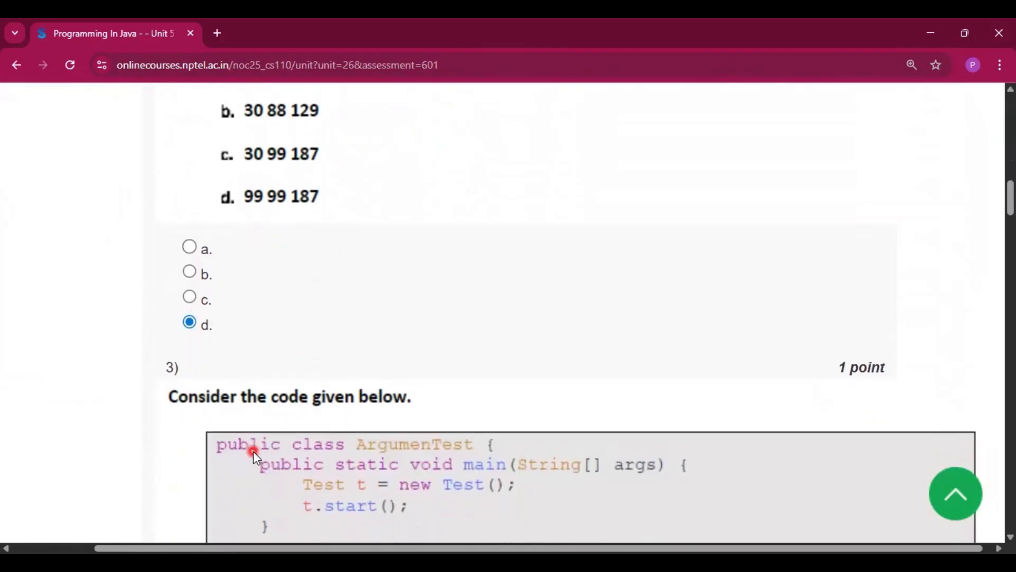
scroll(down, 3)
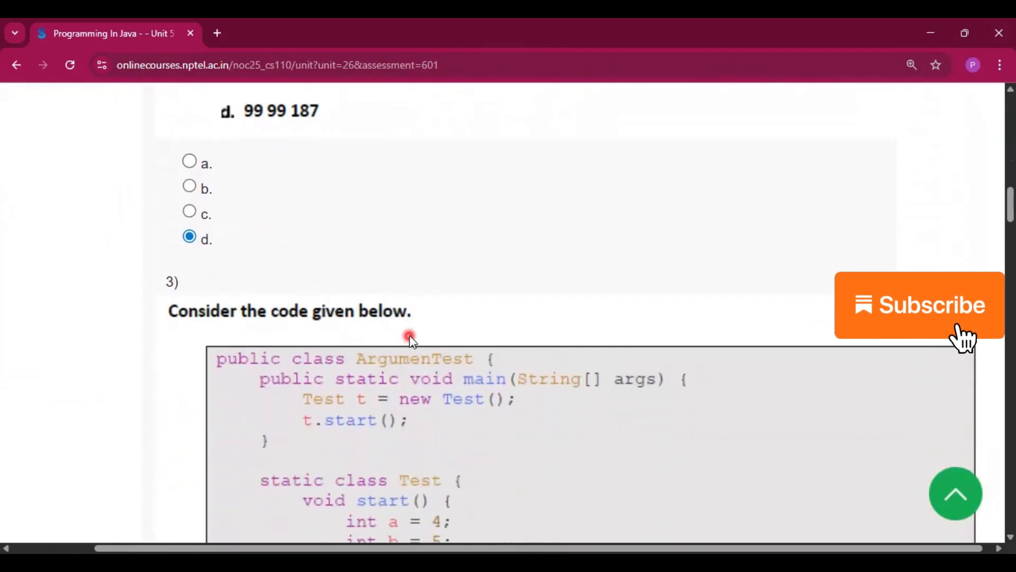
scroll(down, 3)
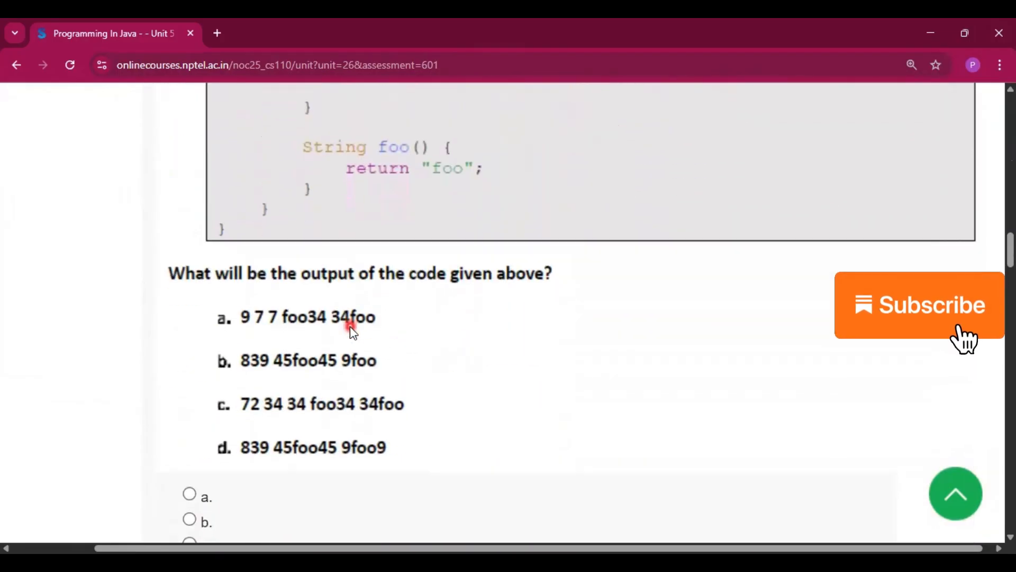
click(189, 491)
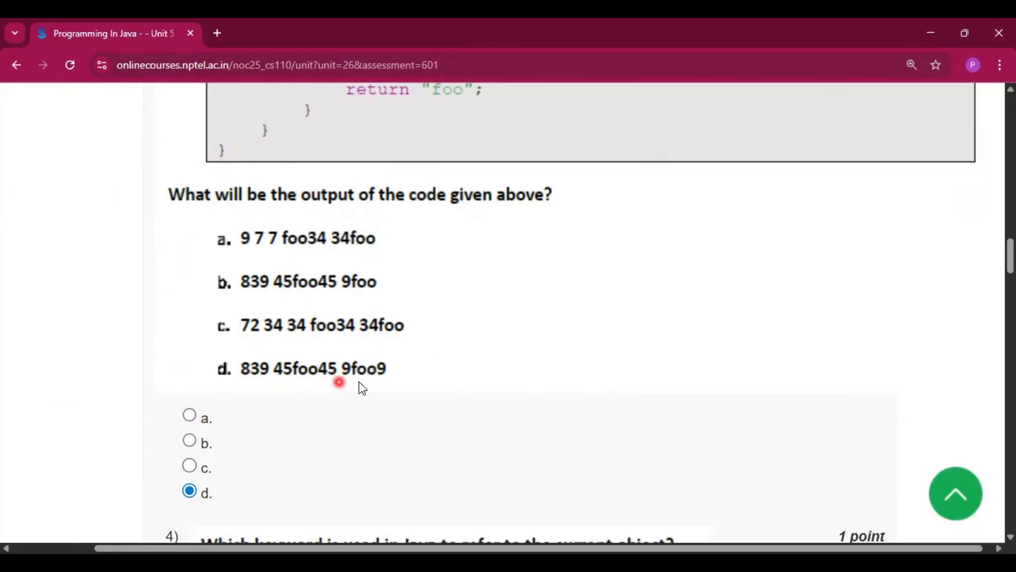
scroll(down, 3)
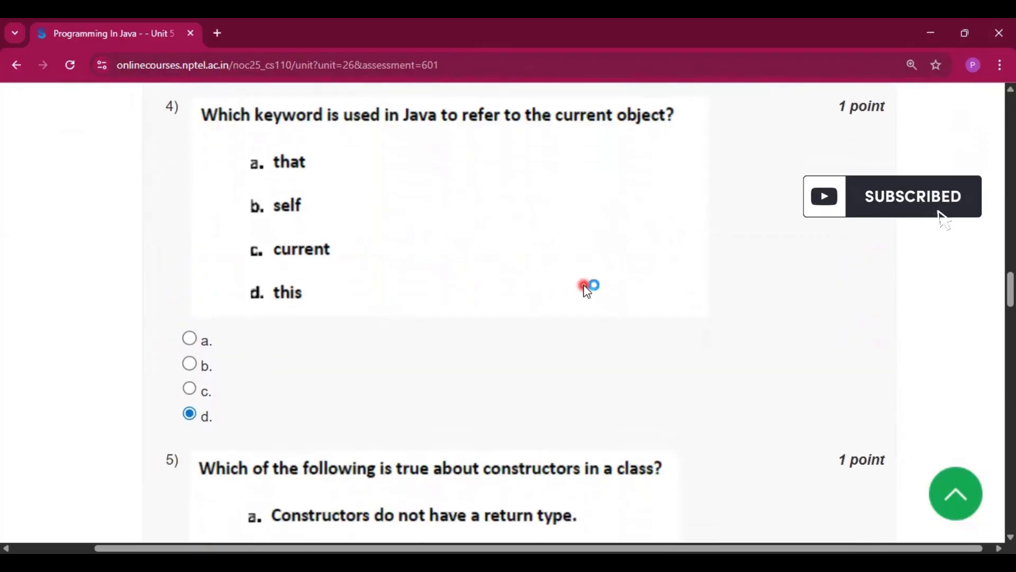
Step: Answer question 5 with 'constructors have no return type' and scroll past question 6 (100)
scroll(down, 3)
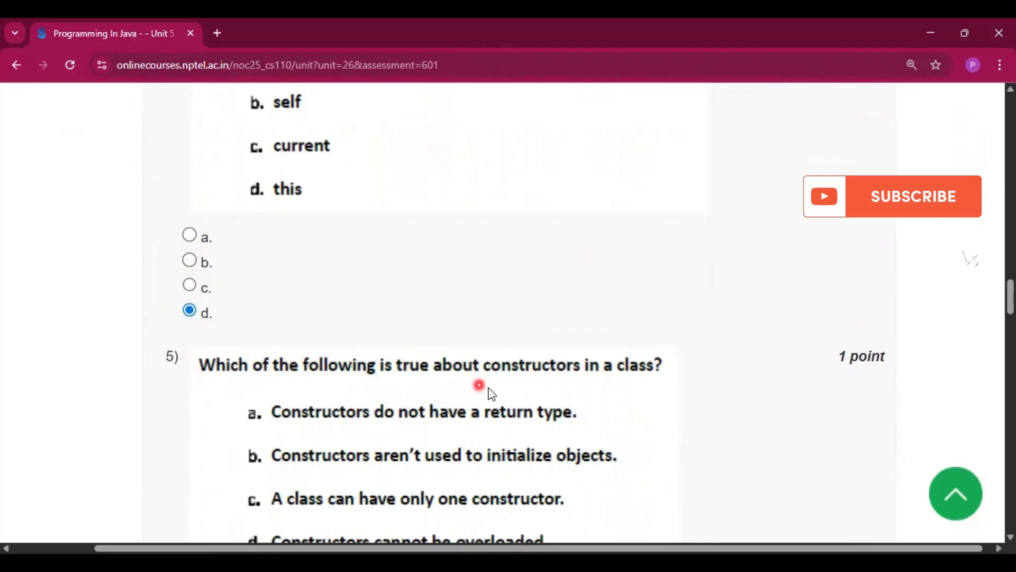
click(912, 197)
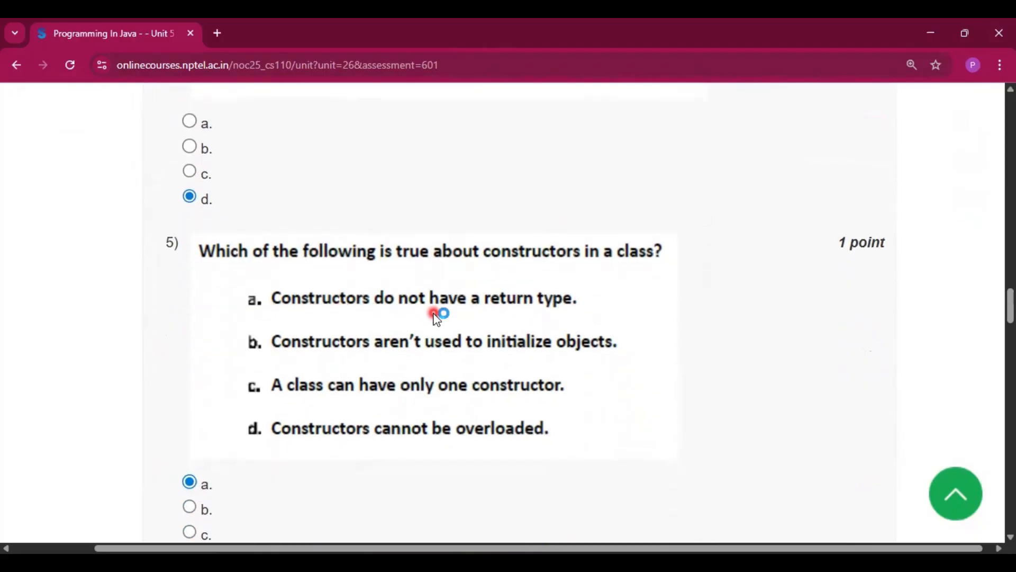
scroll(down, 3)
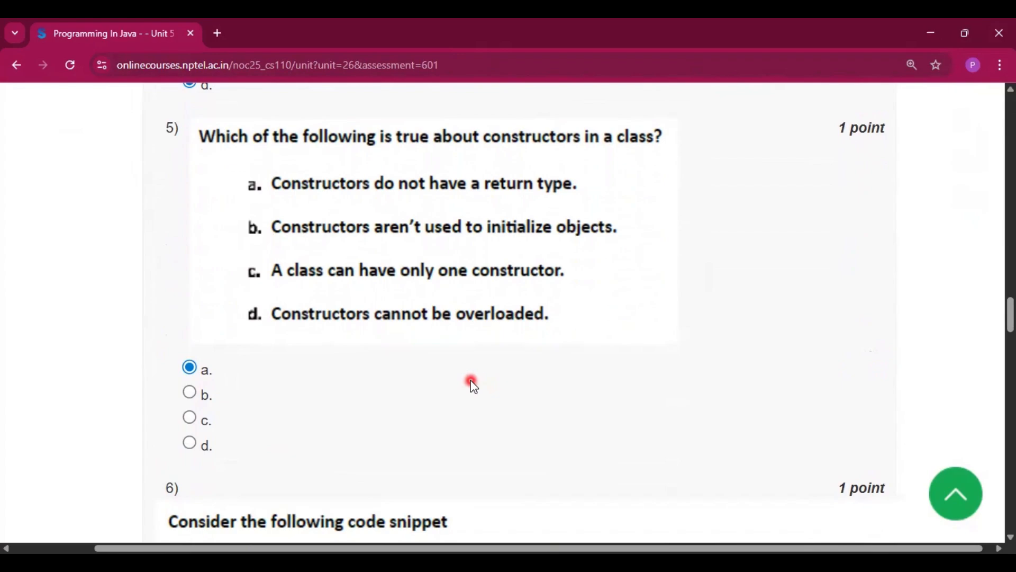
scroll(down, 3)
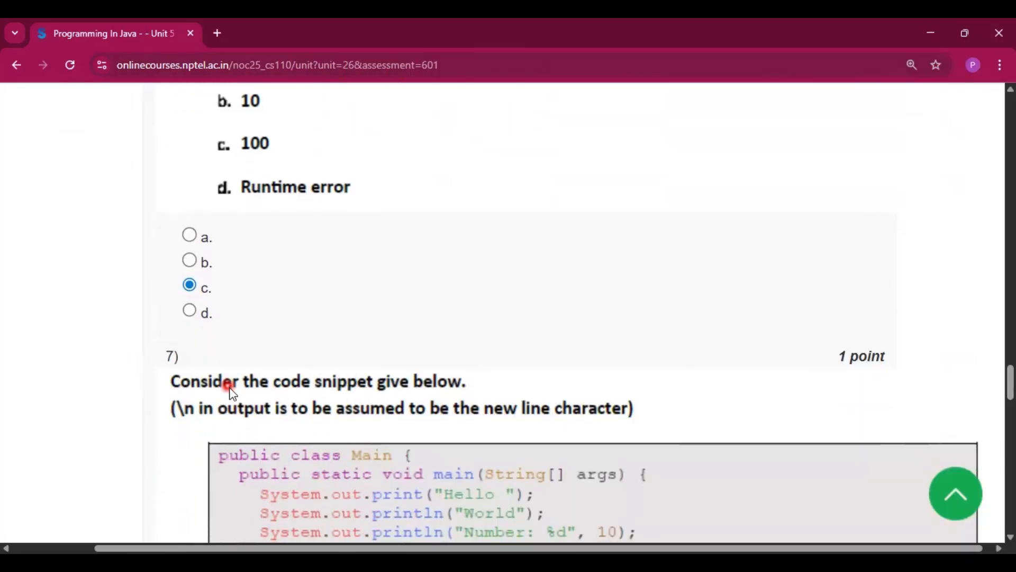
Step: Review question 7 with option d and question 8 with Scanner selected
scroll(down, 3)
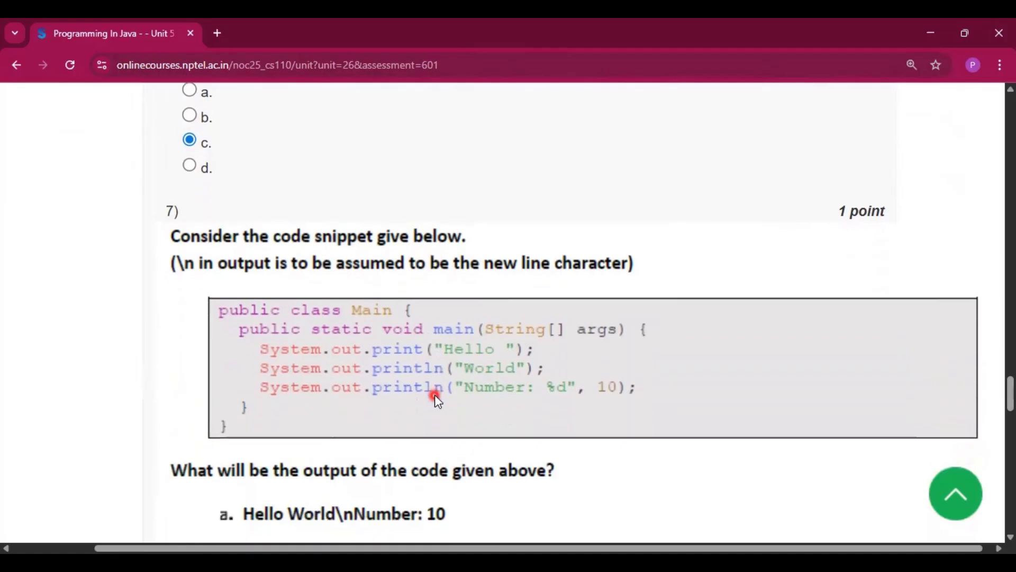
scroll(down, 3)
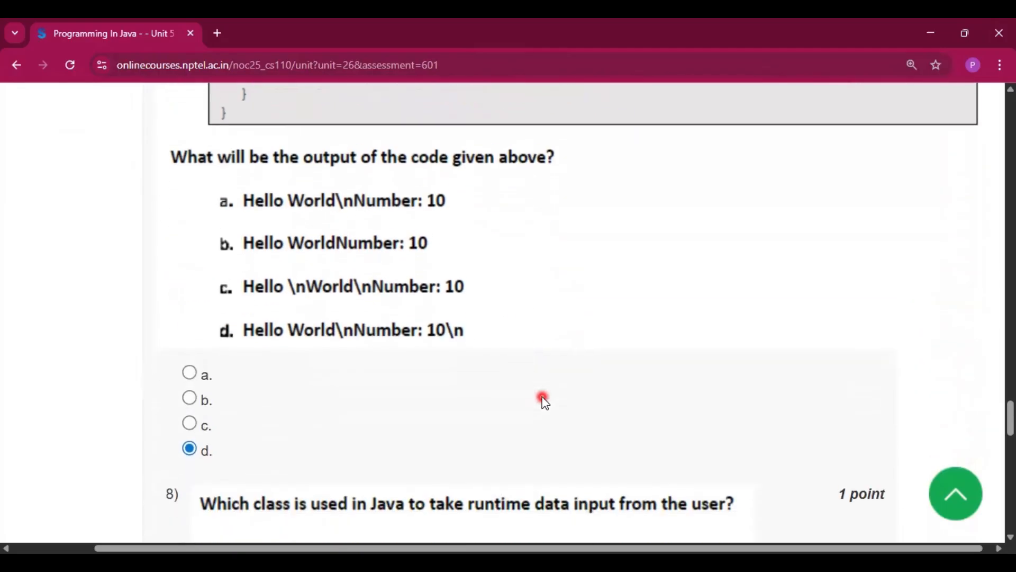
scroll(down, 3)
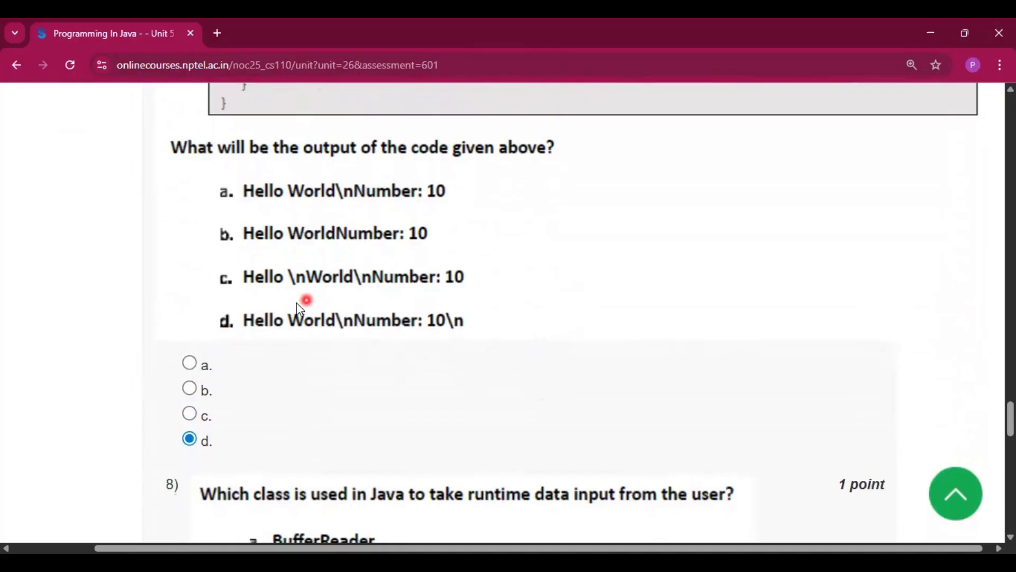
scroll(down, 3)
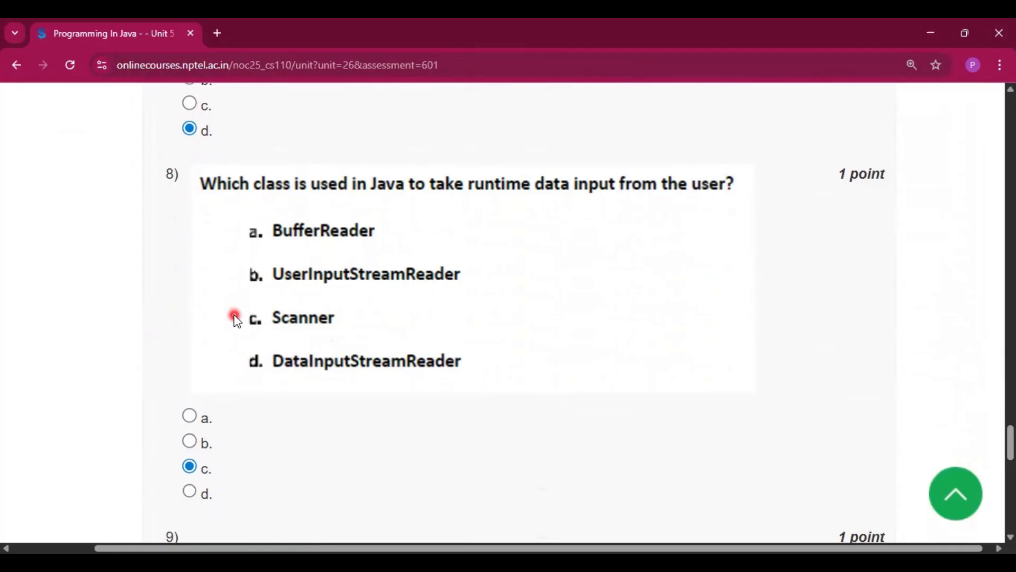
Step: Review option b on questions 9 (scanner.nextLine()) and 10, down to Submit Answers
scroll(down, 3)
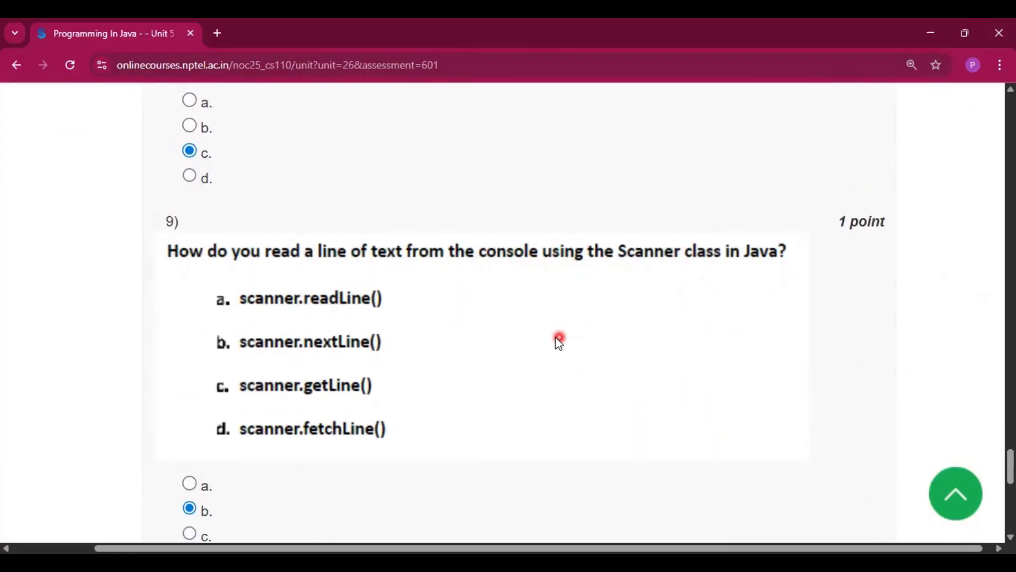
scroll(down, 3)
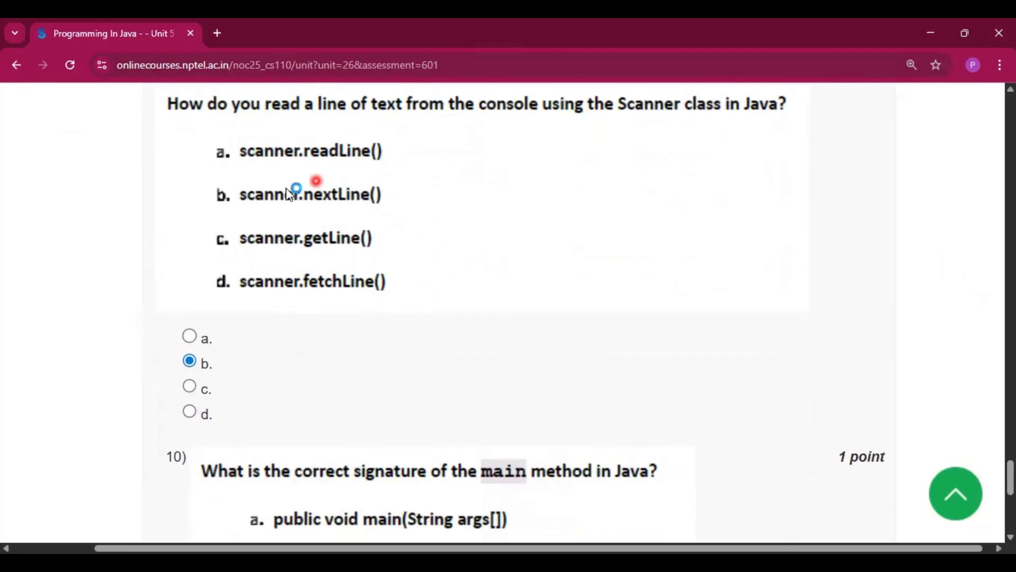
mouse_move(289, 127)
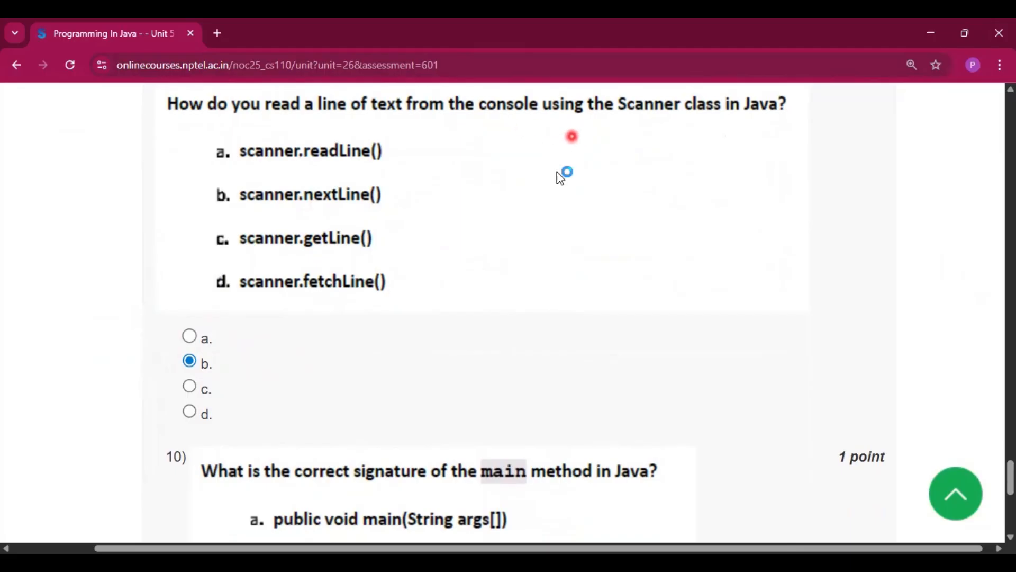
scroll(down, 3)
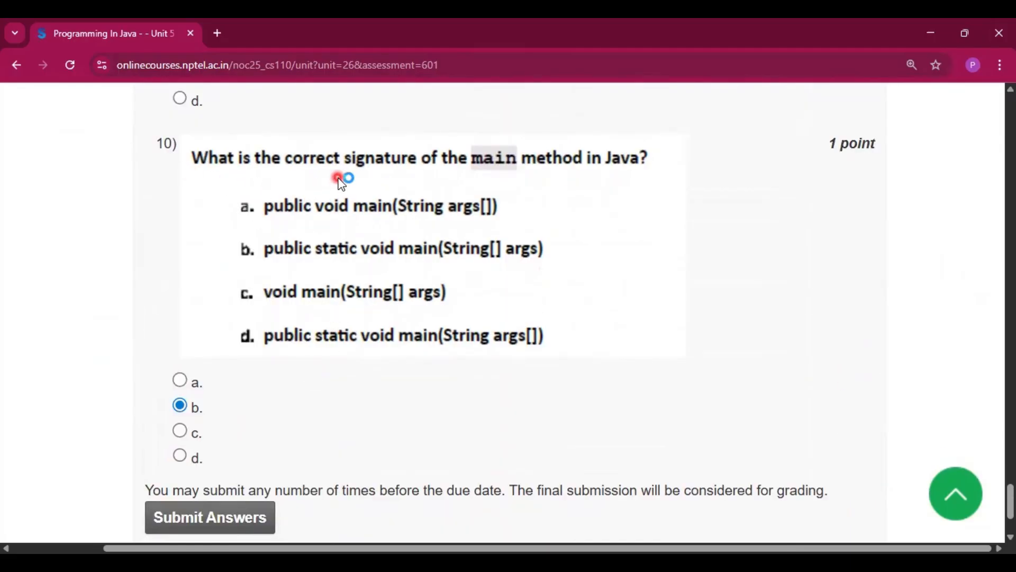
mouse_move(512, 191)
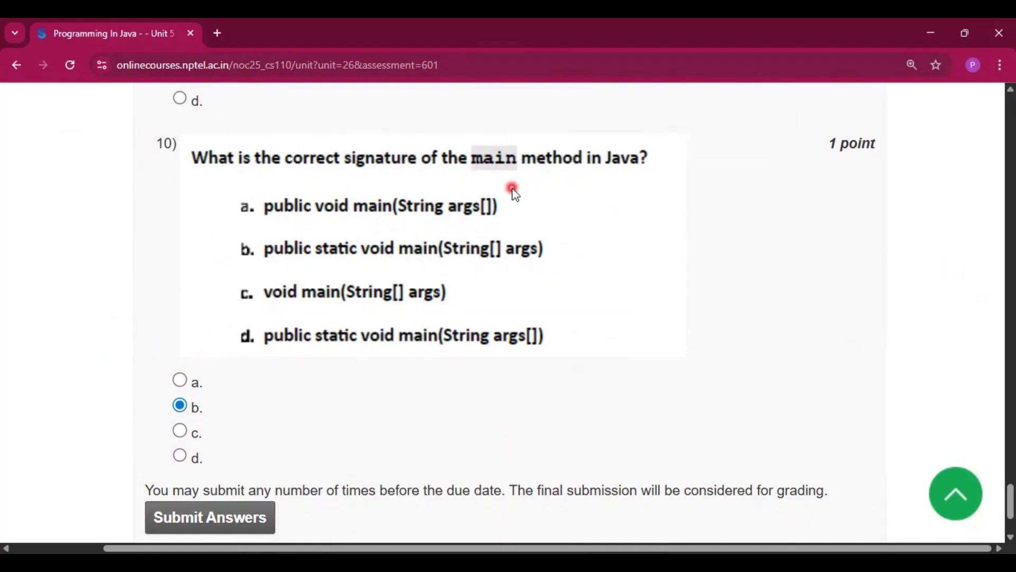